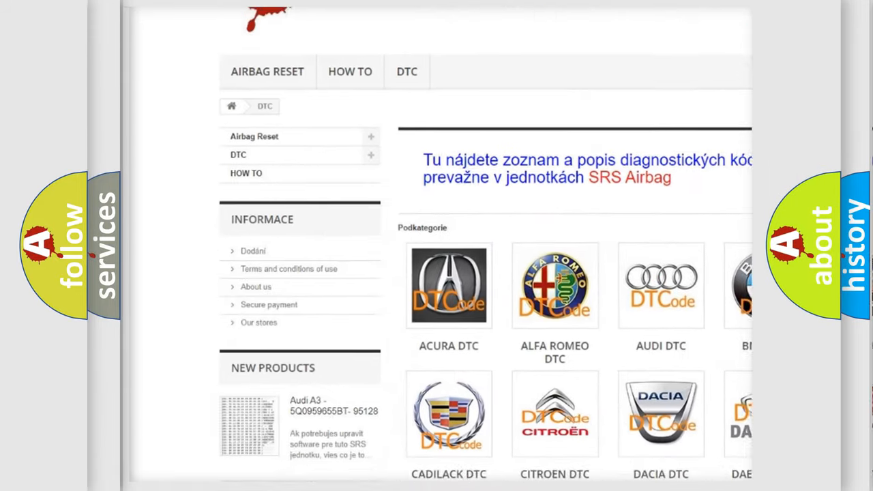
pyautogui.scroll(-3)
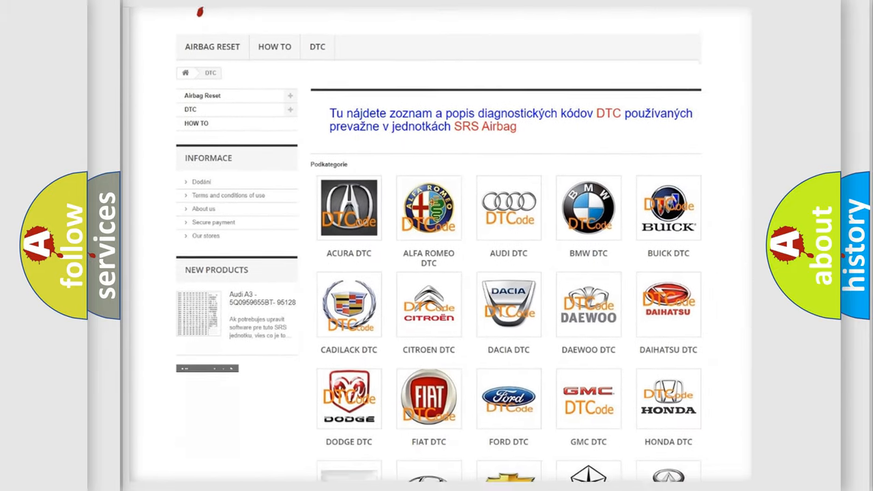
pyautogui.scroll(-3)
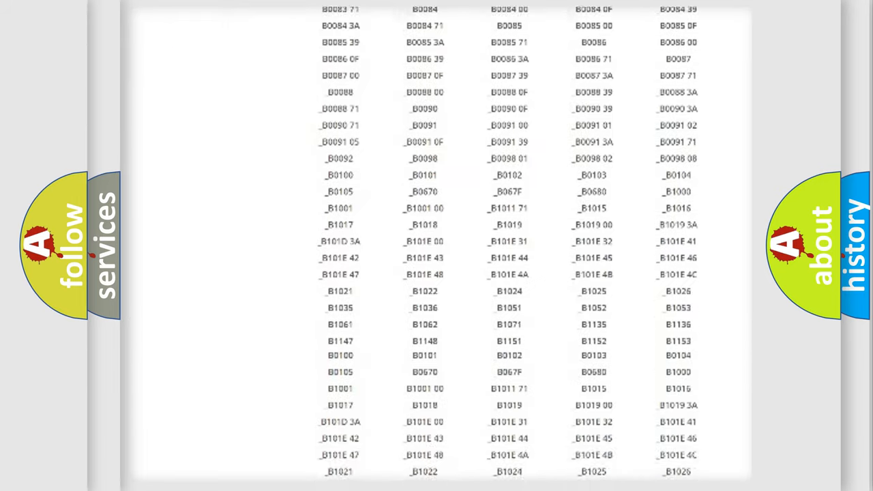
pyautogui.scroll(-3)
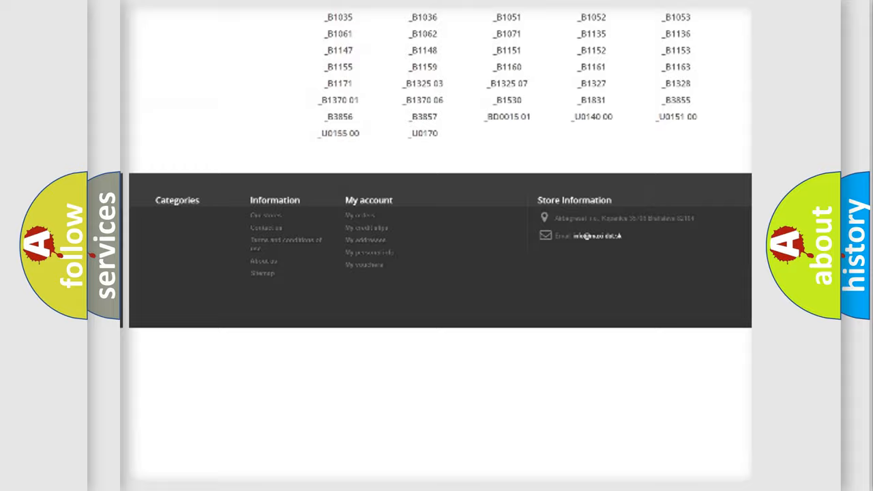
pyautogui.scroll(3)
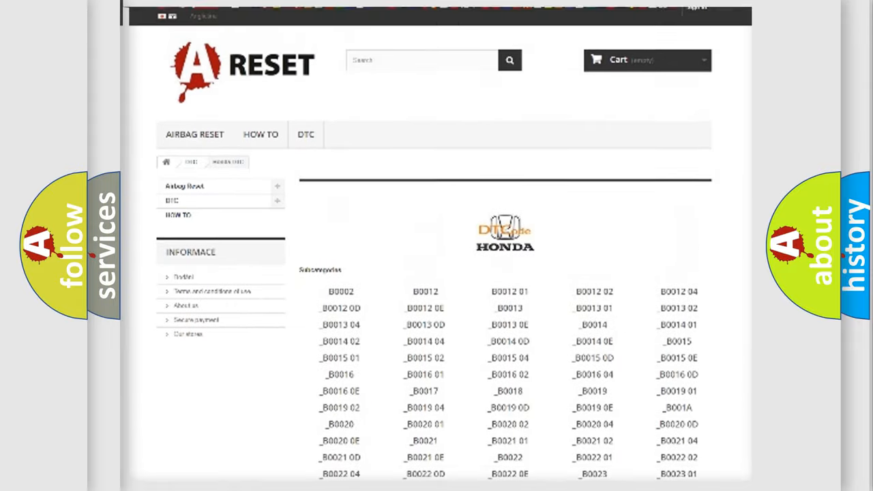